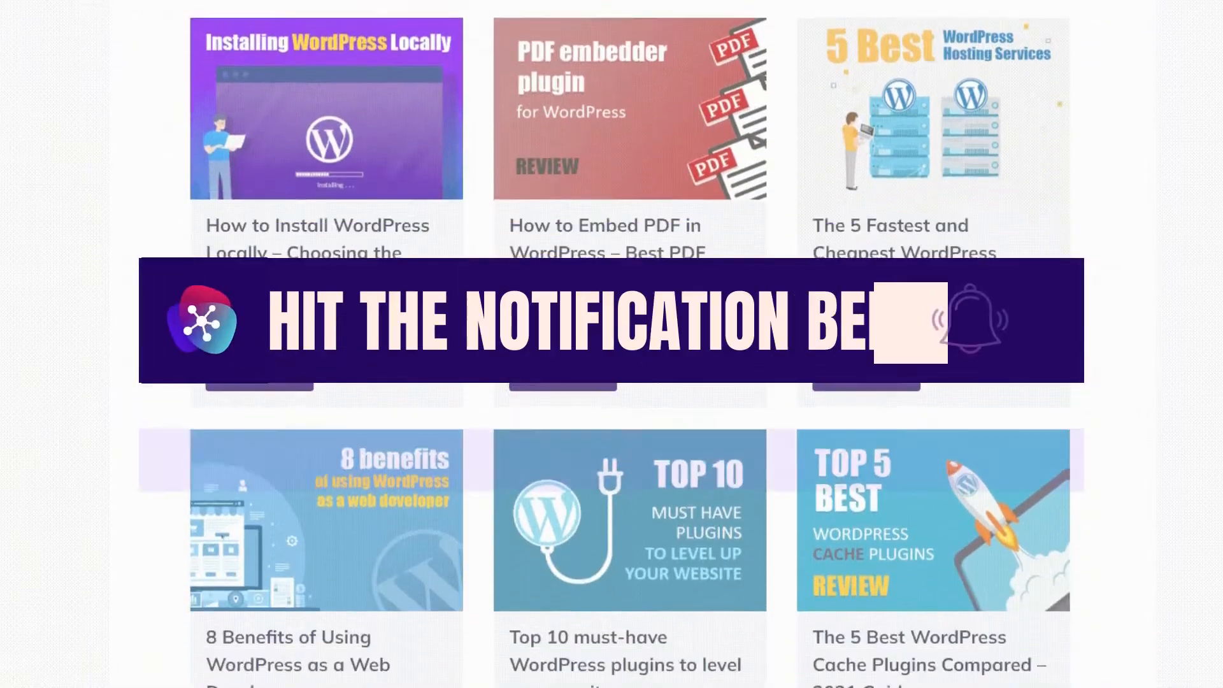
Step: Review the WOOCS plugin details and its reviews page (4.3 of 5, 173 reviews)
scroll(down, 3)
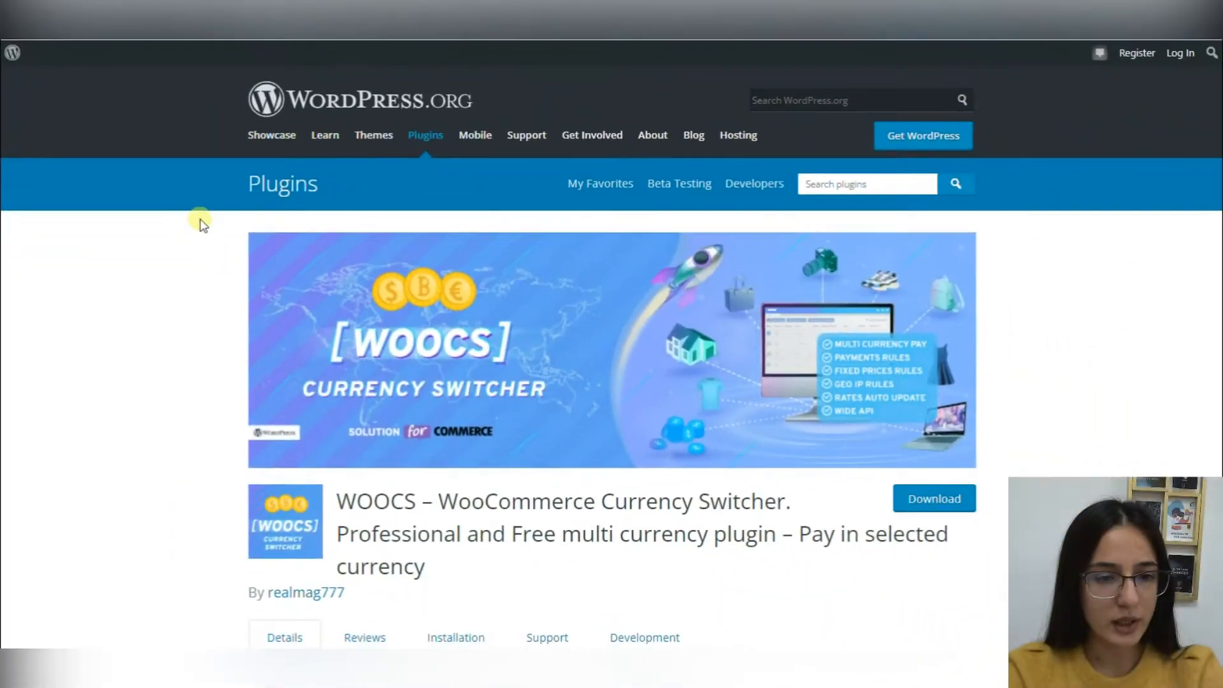
scroll(down, 3)
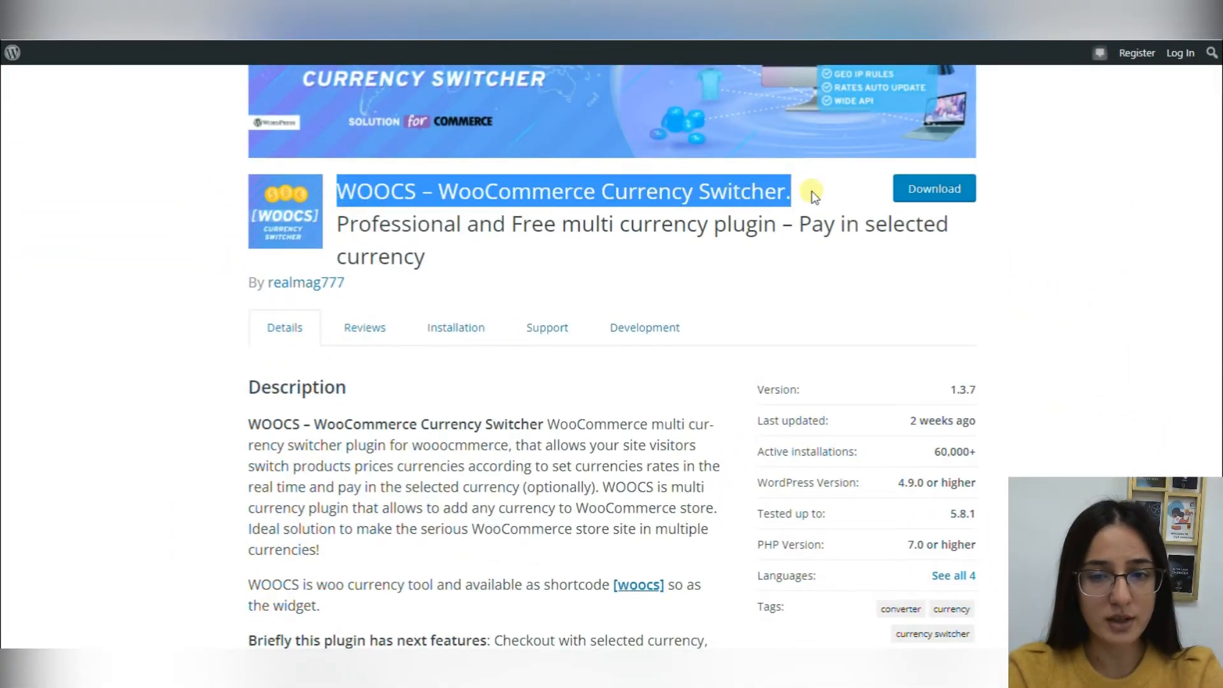
scroll(down, 3)
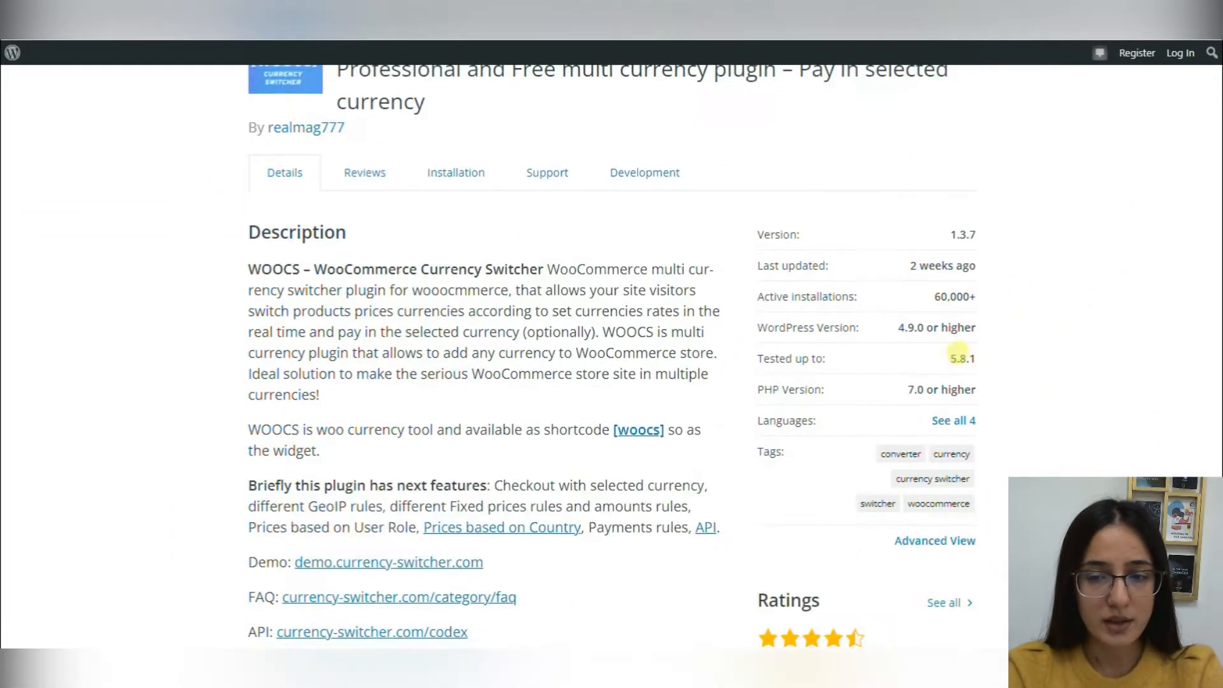
mouse_move(932, 296)
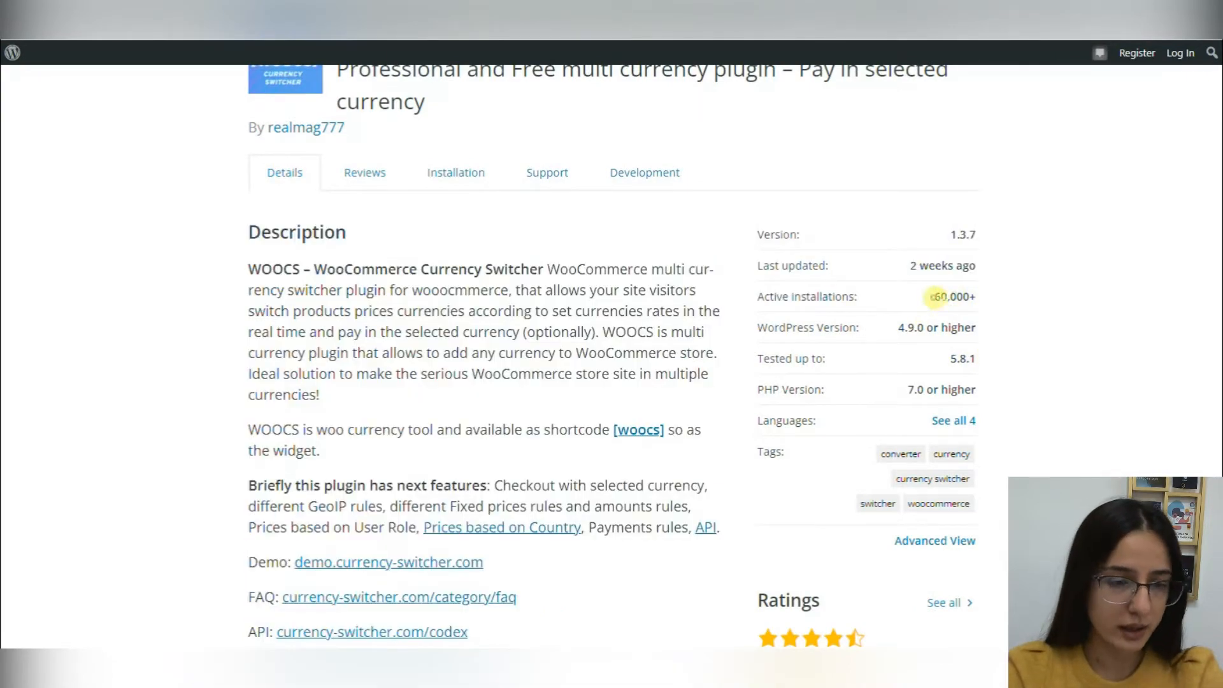
scroll(down, 3)
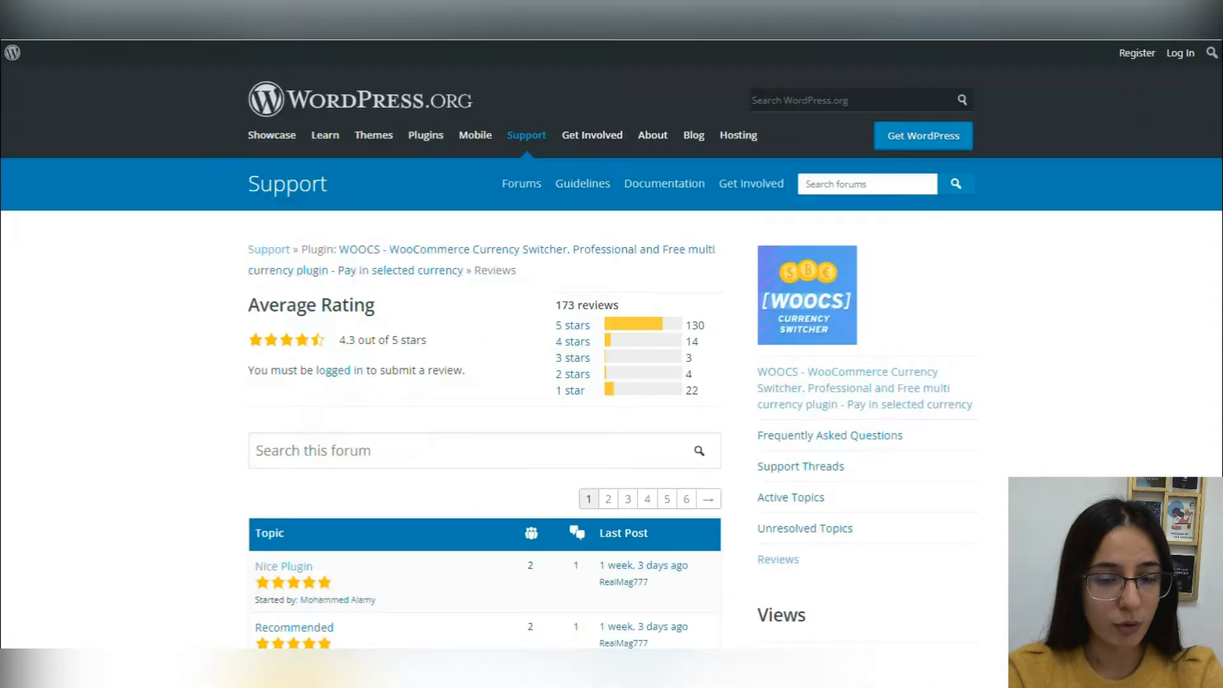
mouse_move(451, 350)
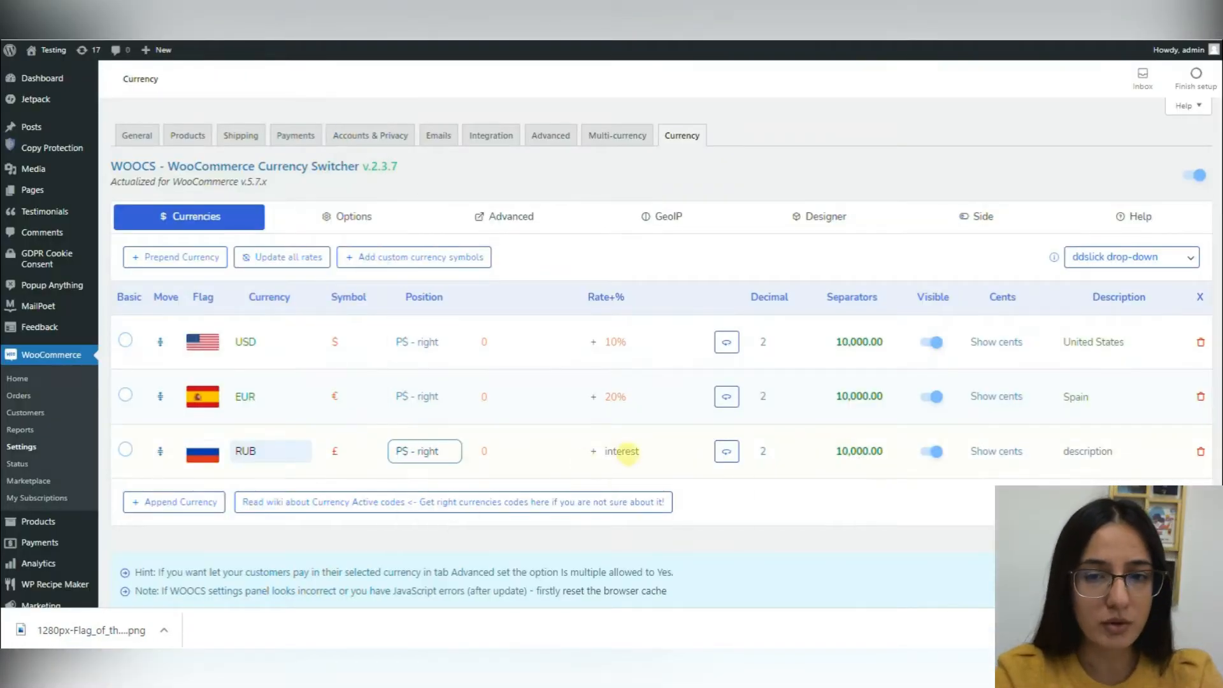
Step: Set RUB to 30% (Russia), add AED at 40% (UAE) with symbol right, and save
text(30)
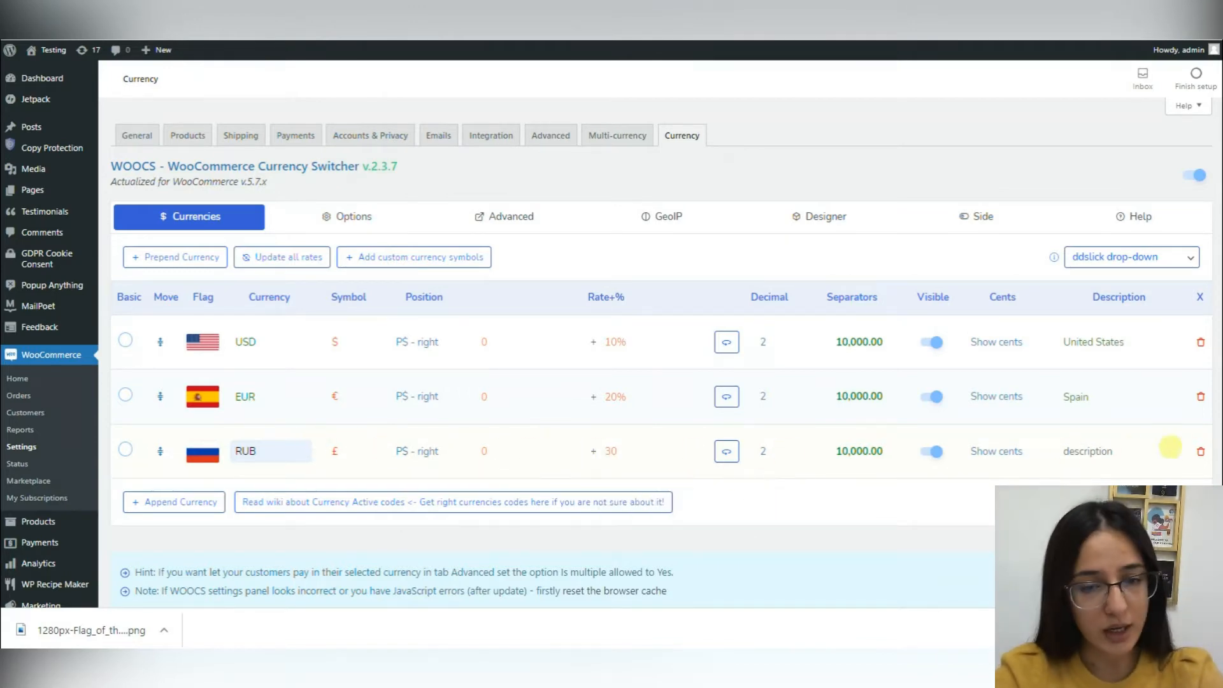
click(173, 501)
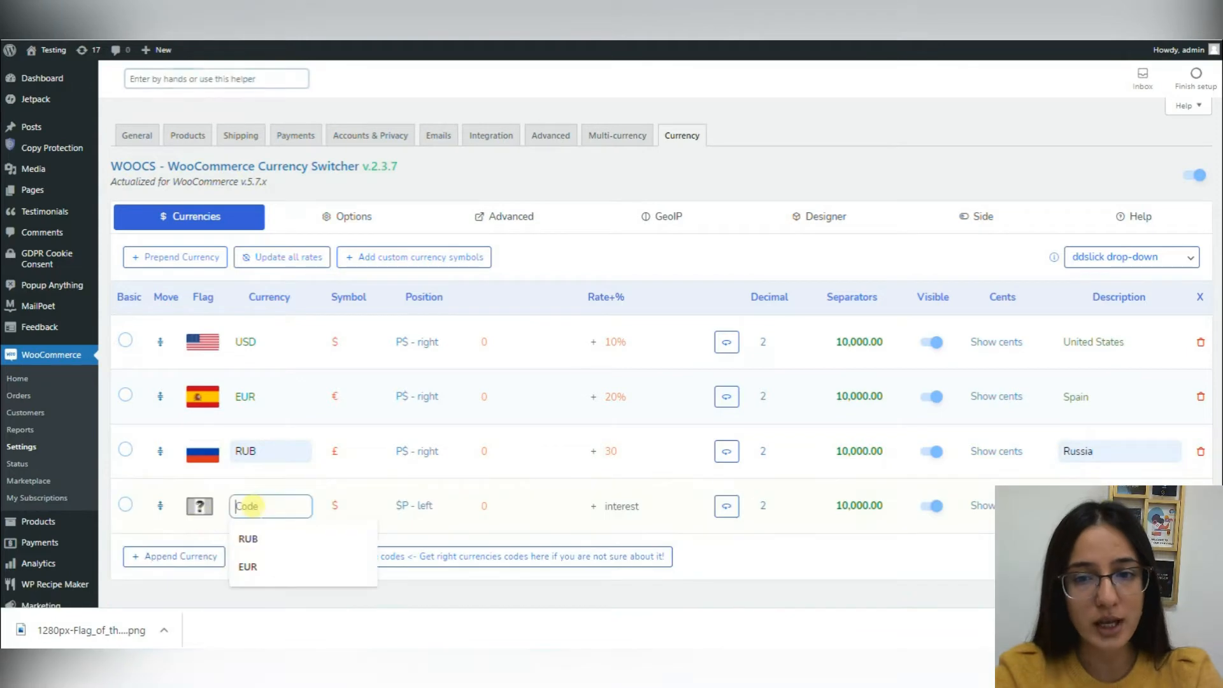
click(198, 505)
text(AED)
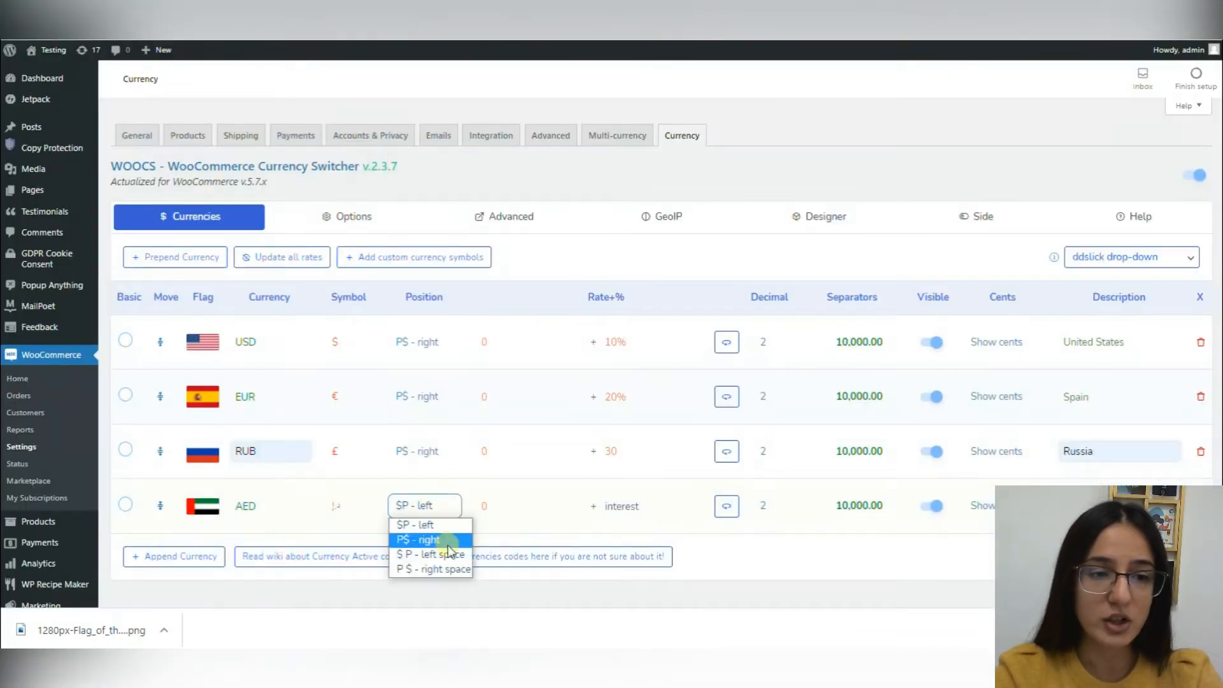
click(418, 538)
text(40)
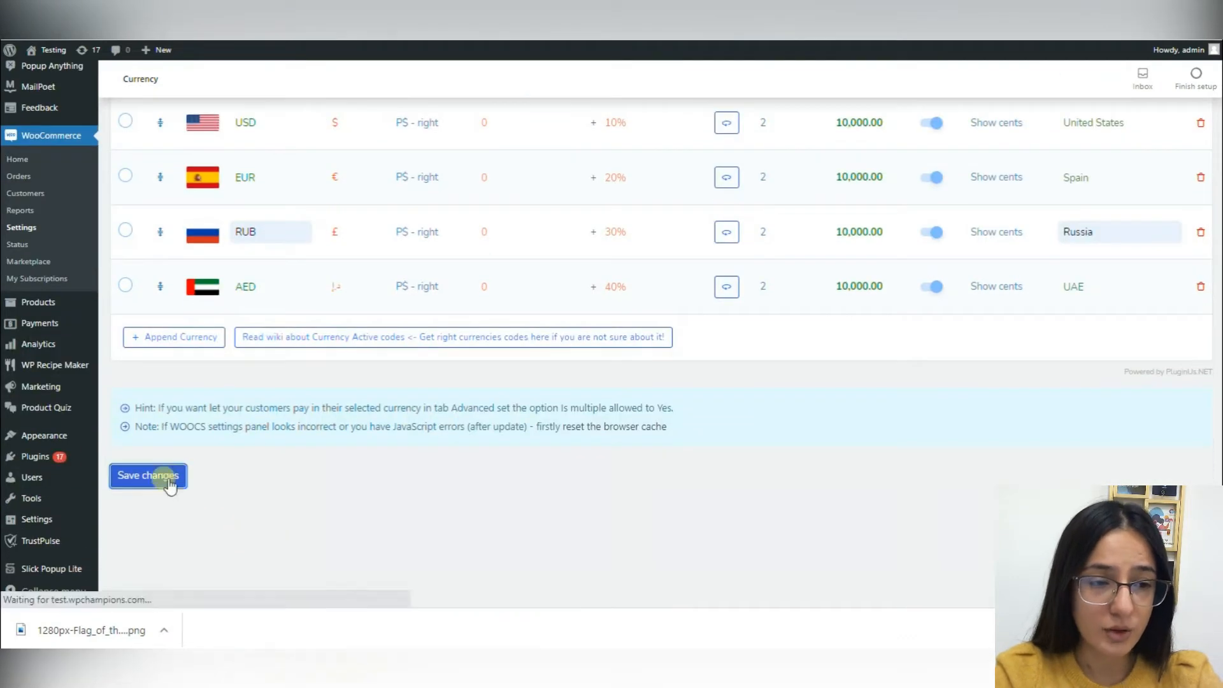
click(148, 475)
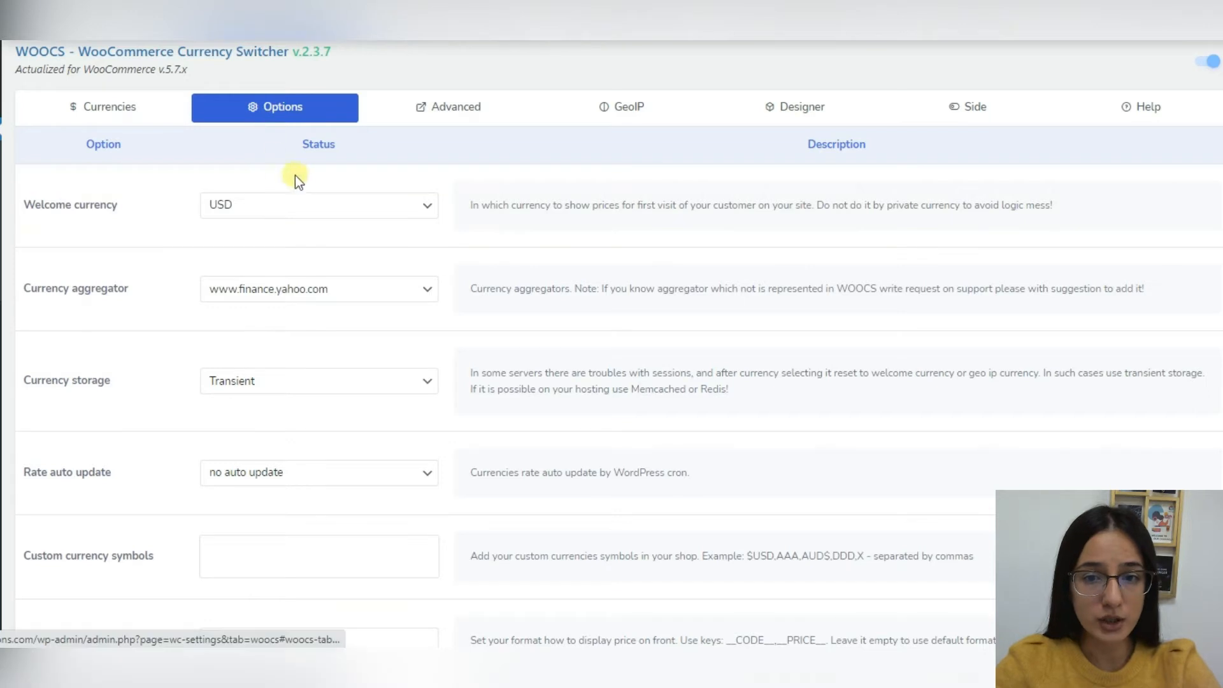
Step: Look through all WOOCS options: welcome currency USD, Yahoo Finance aggregator, transient storage, display toggles
scroll(down, 3)
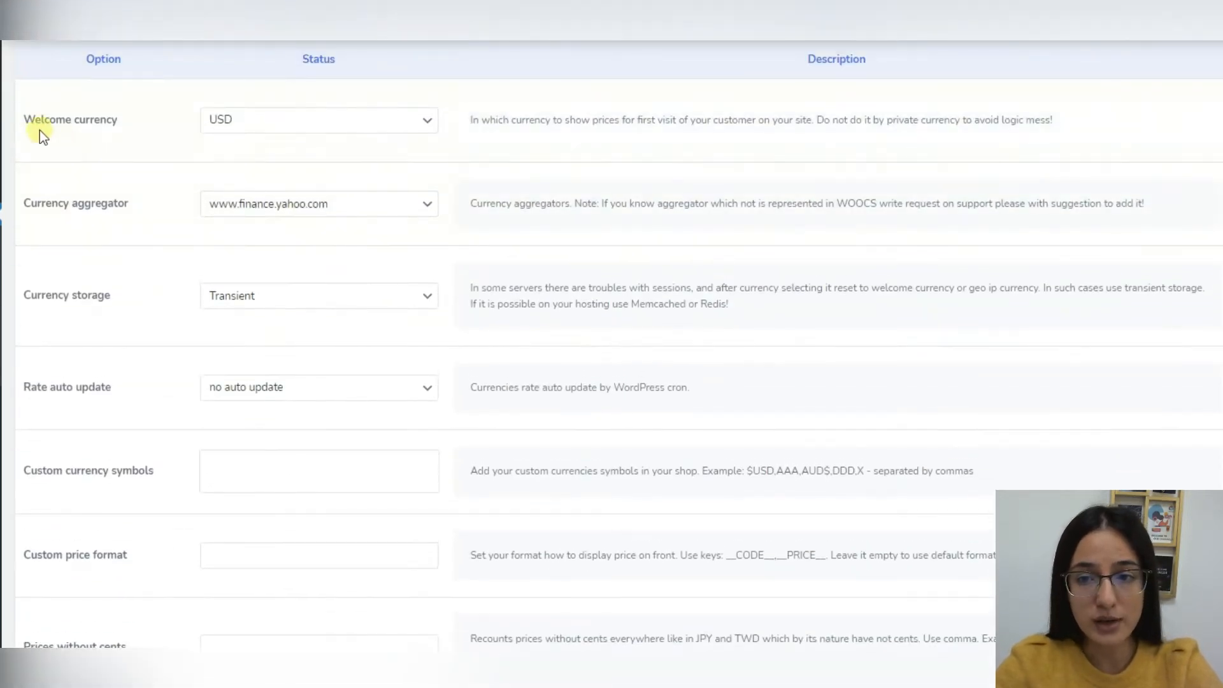
click(319, 119)
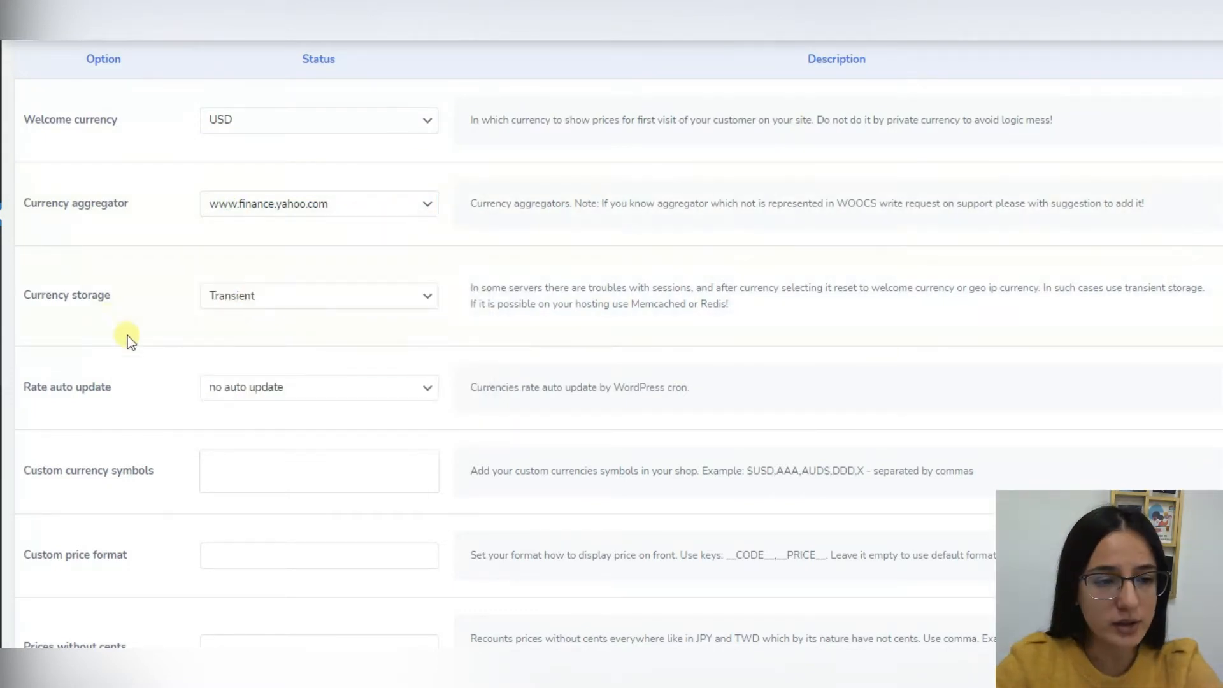
scroll(down, 3)
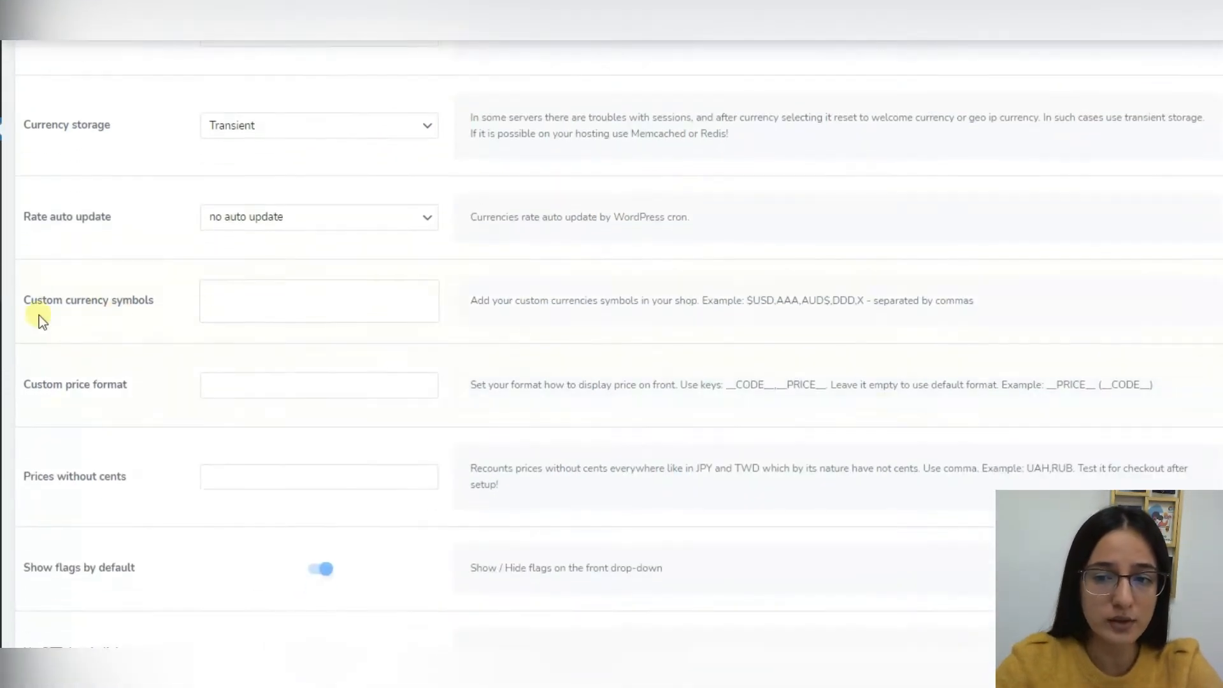
scroll(down, 3)
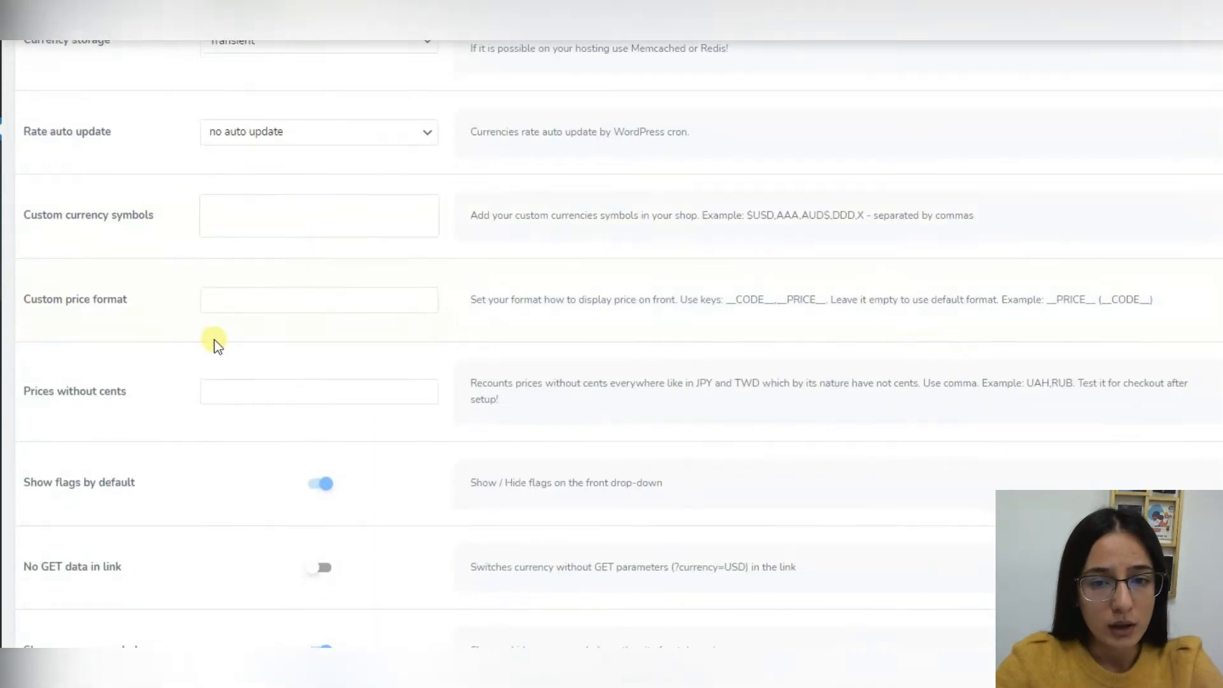
scroll(down, 3)
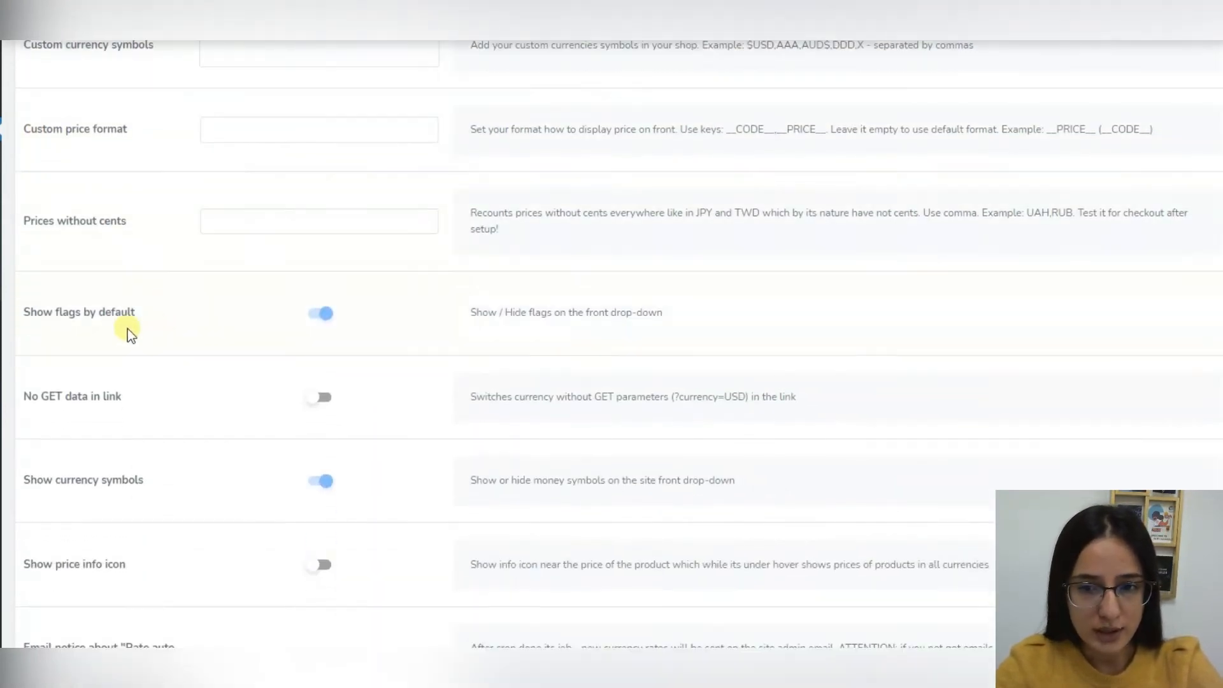
scroll(down, 3)
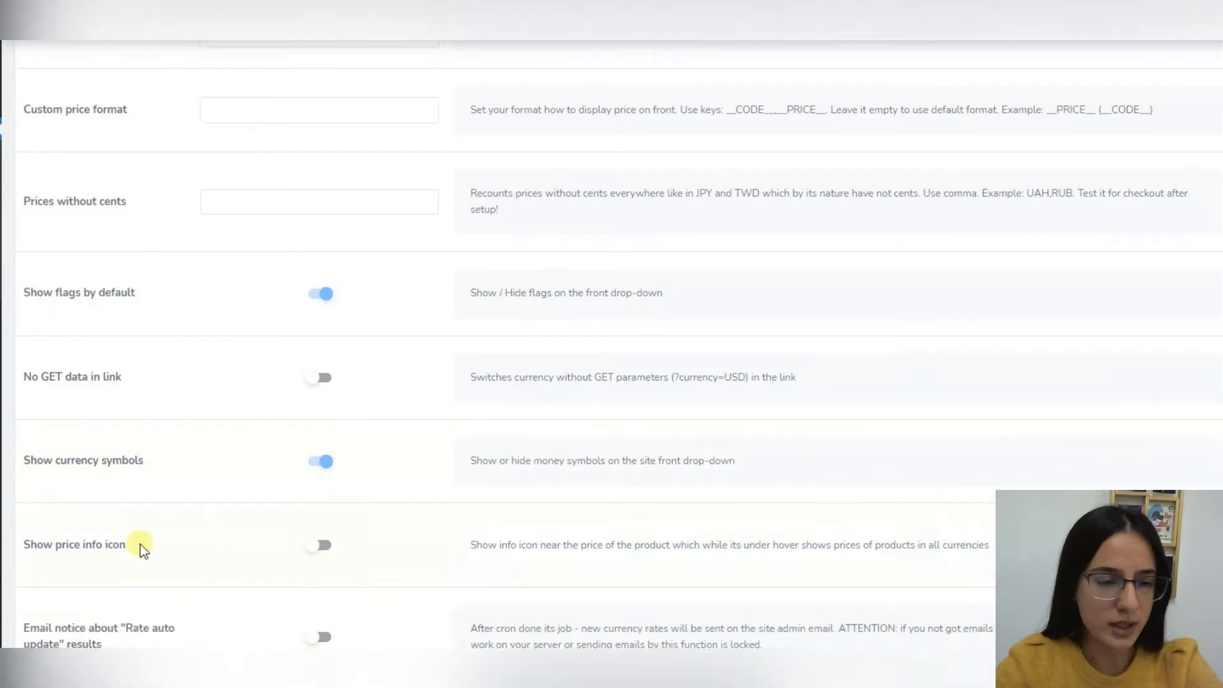
scroll(down, 3)
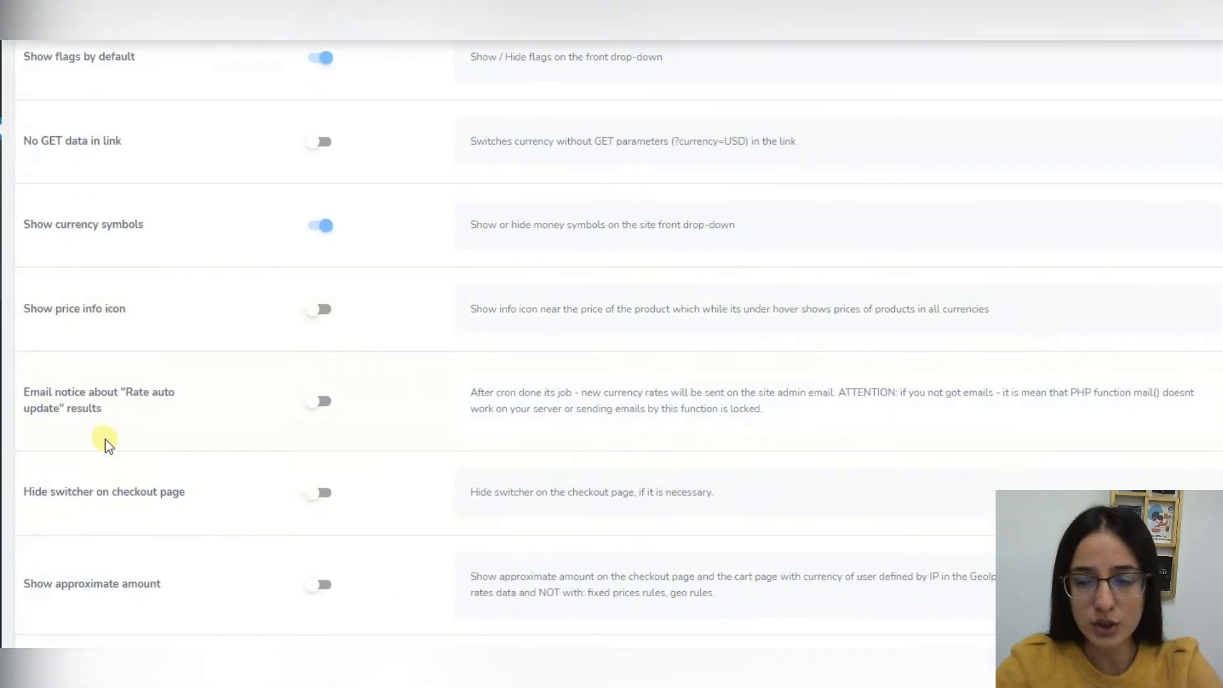
scroll(down, 3)
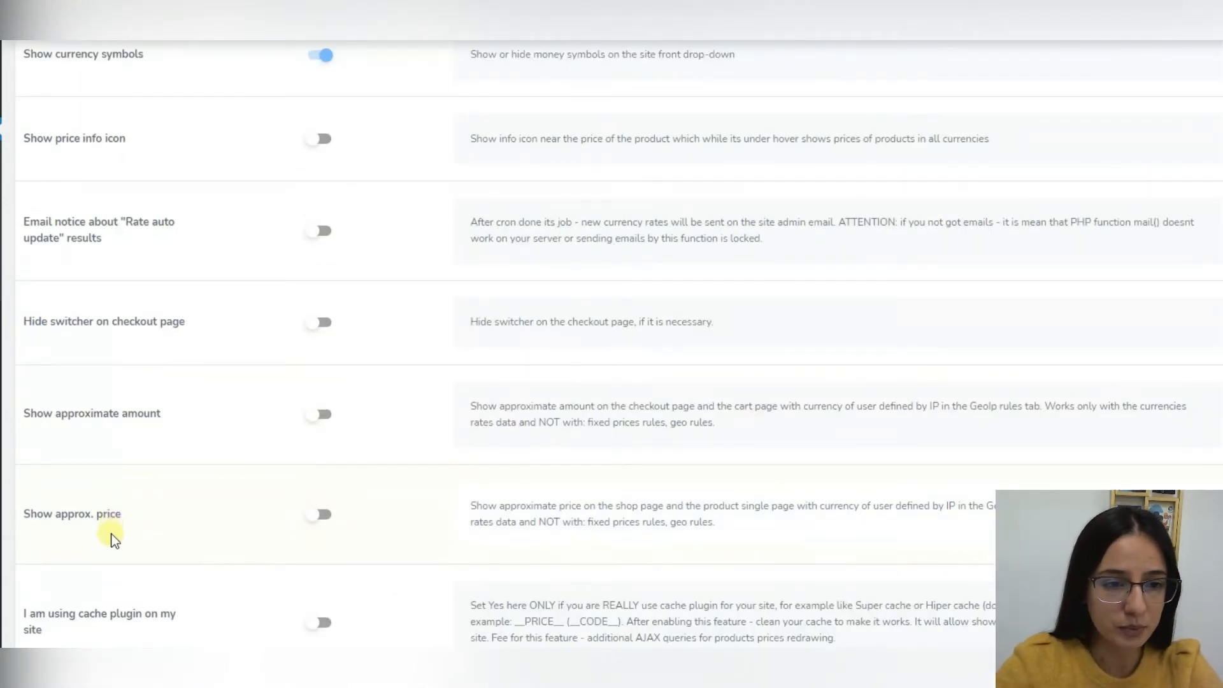
scroll(down, 3)
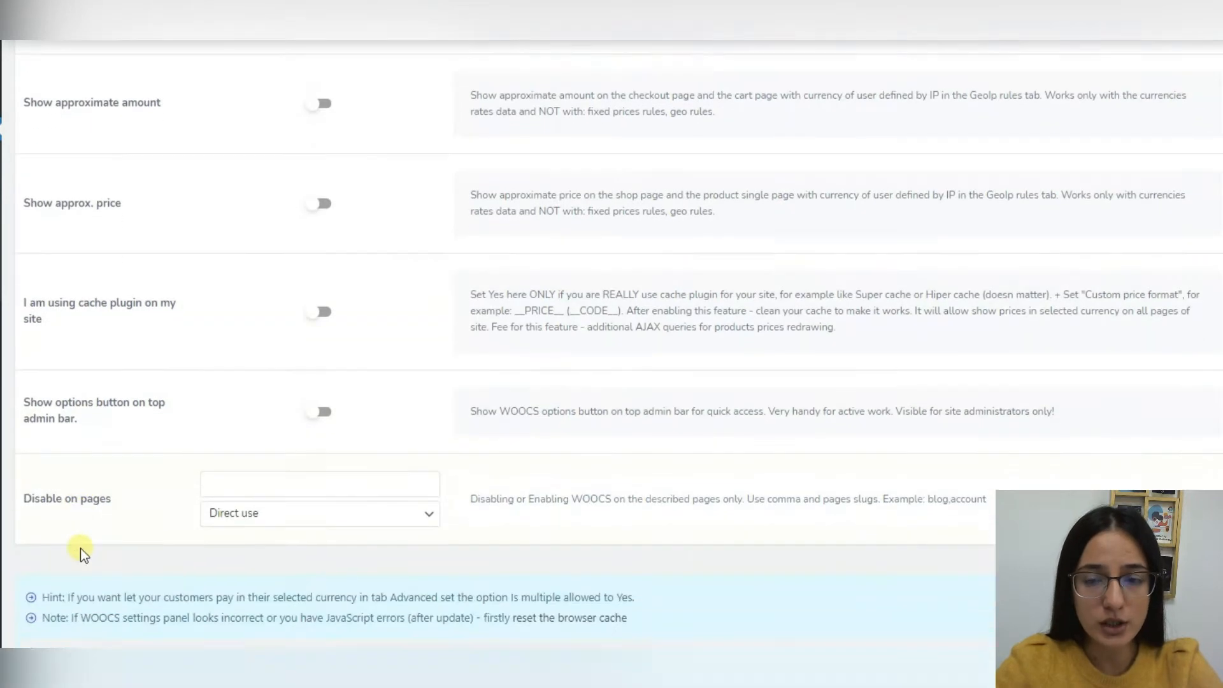
scroll(down, 3)
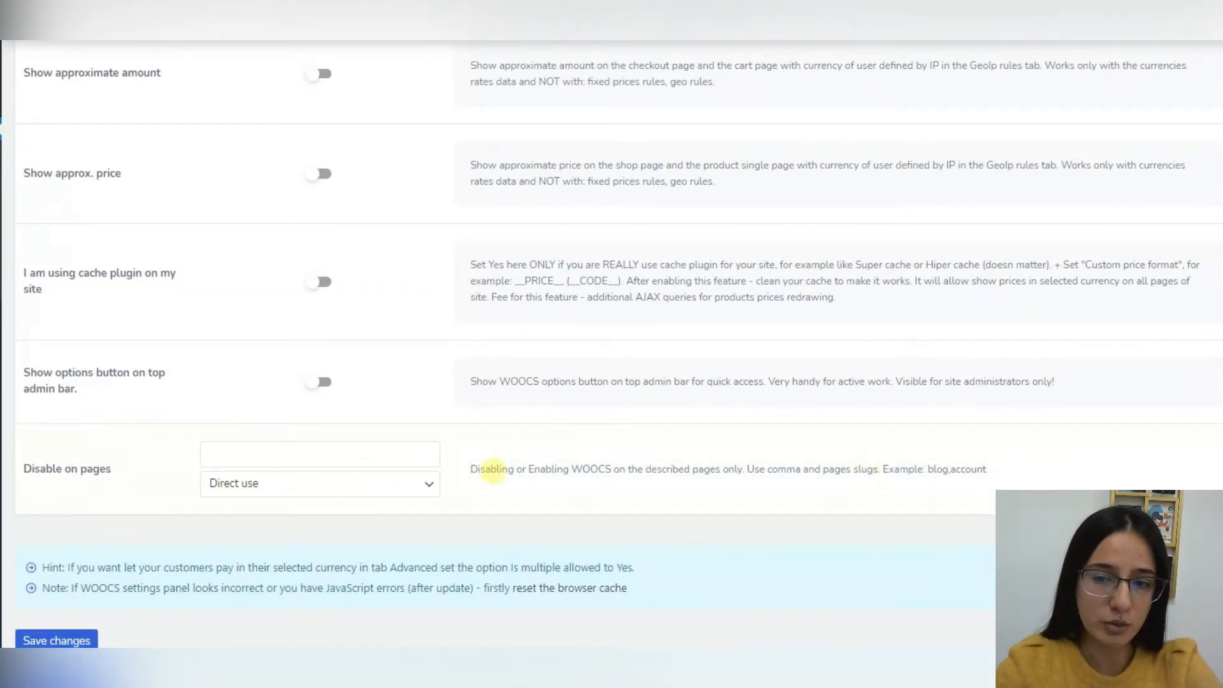
scroll(down, 3)
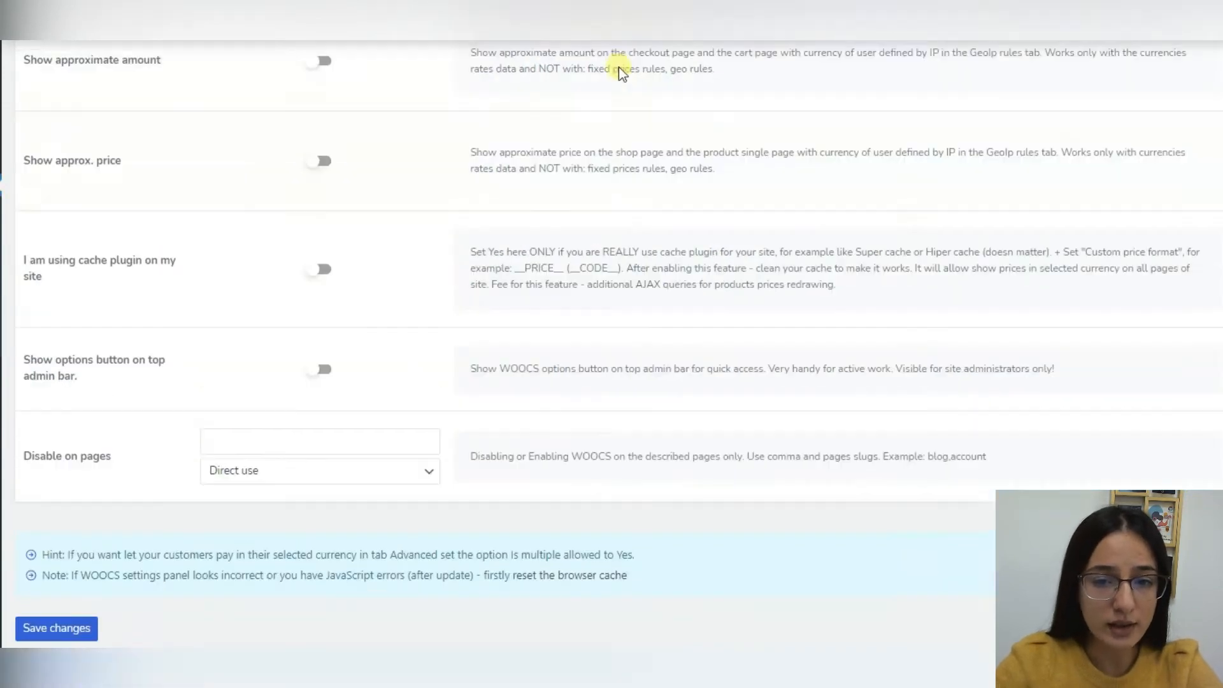
scroll(up, 3)
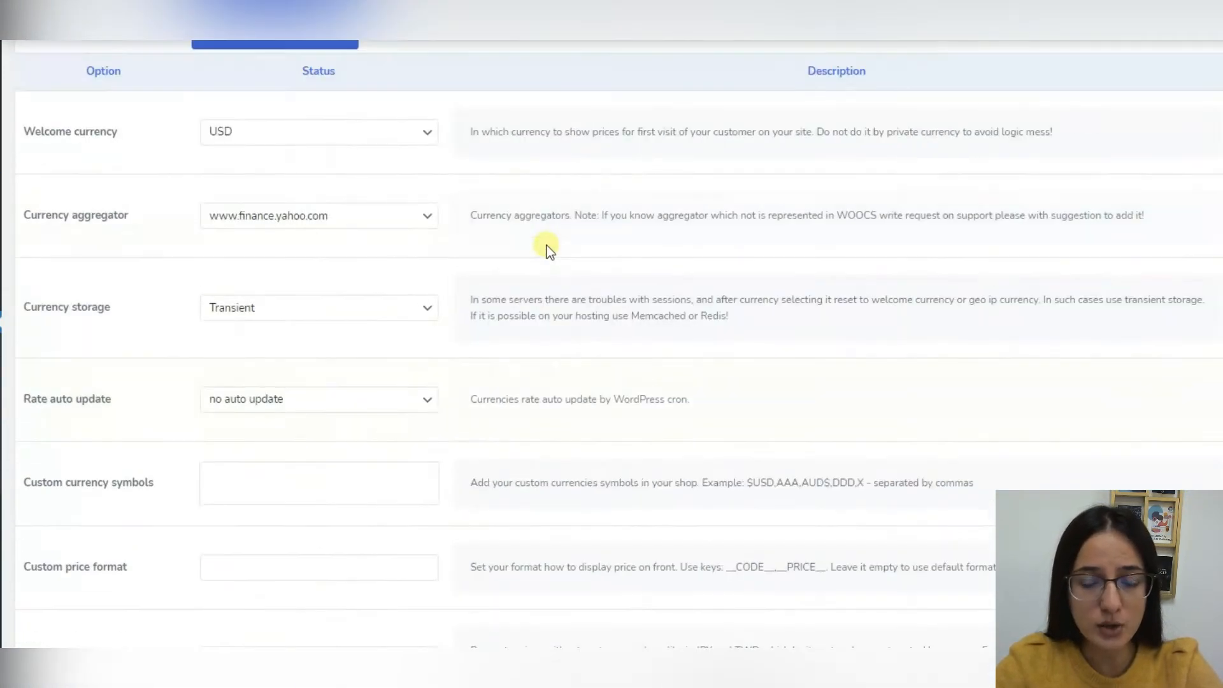
Step: Enable individual fixed per-product price rules in Advanced settings, then bring up the GeoIP rules
click(447, 204)
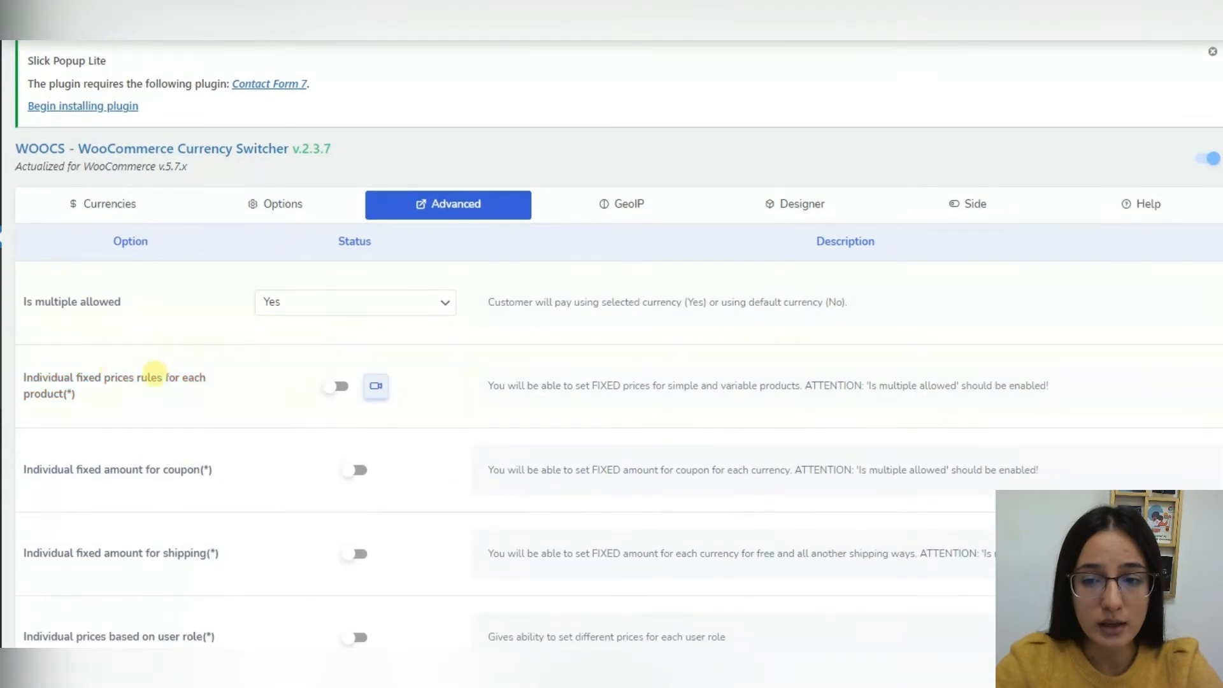
scroll(down, 3)
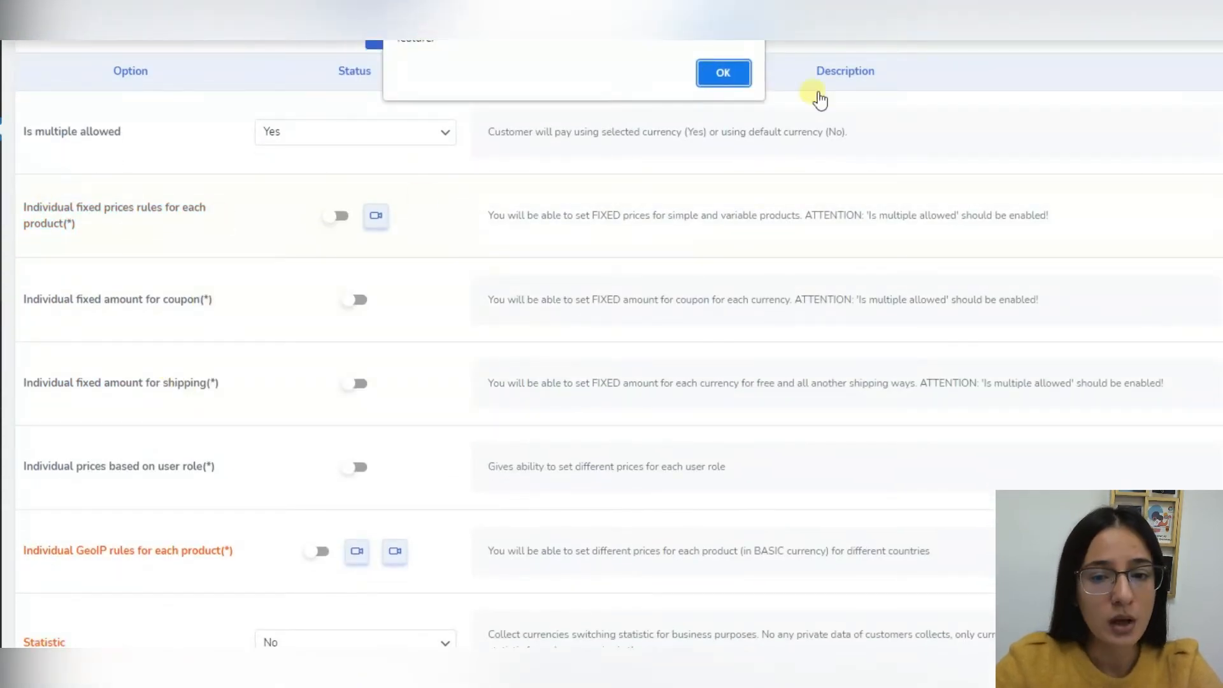
click(722, 72)
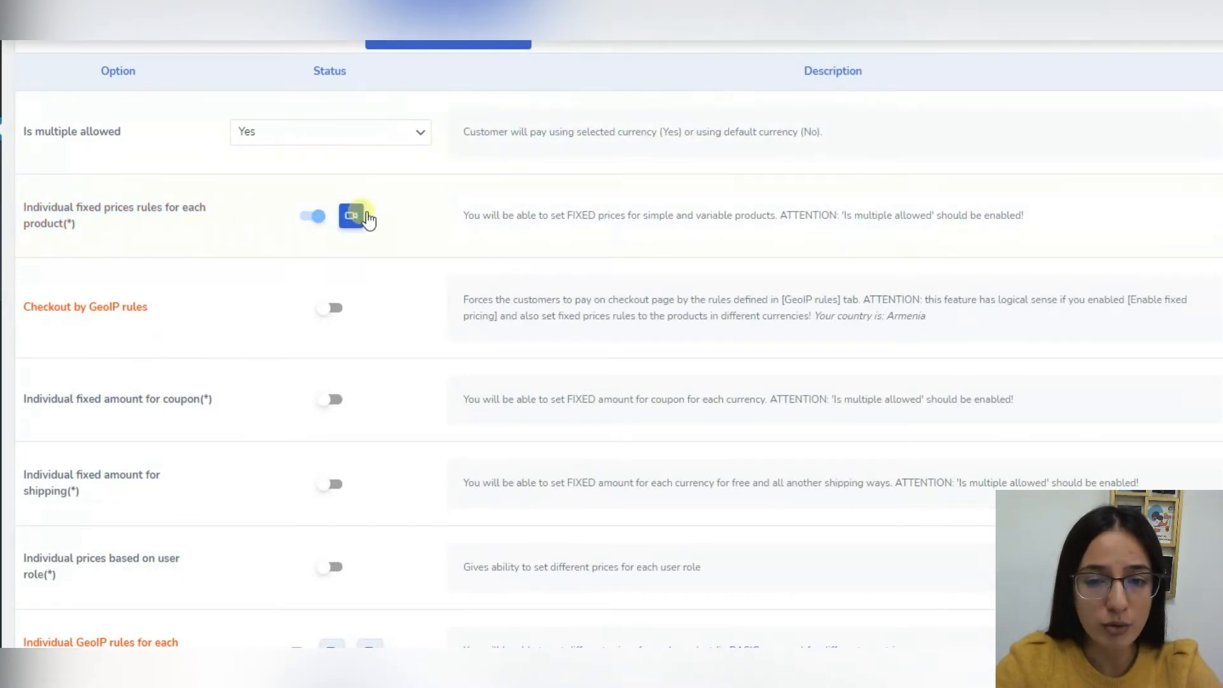
scroll(down, 3)
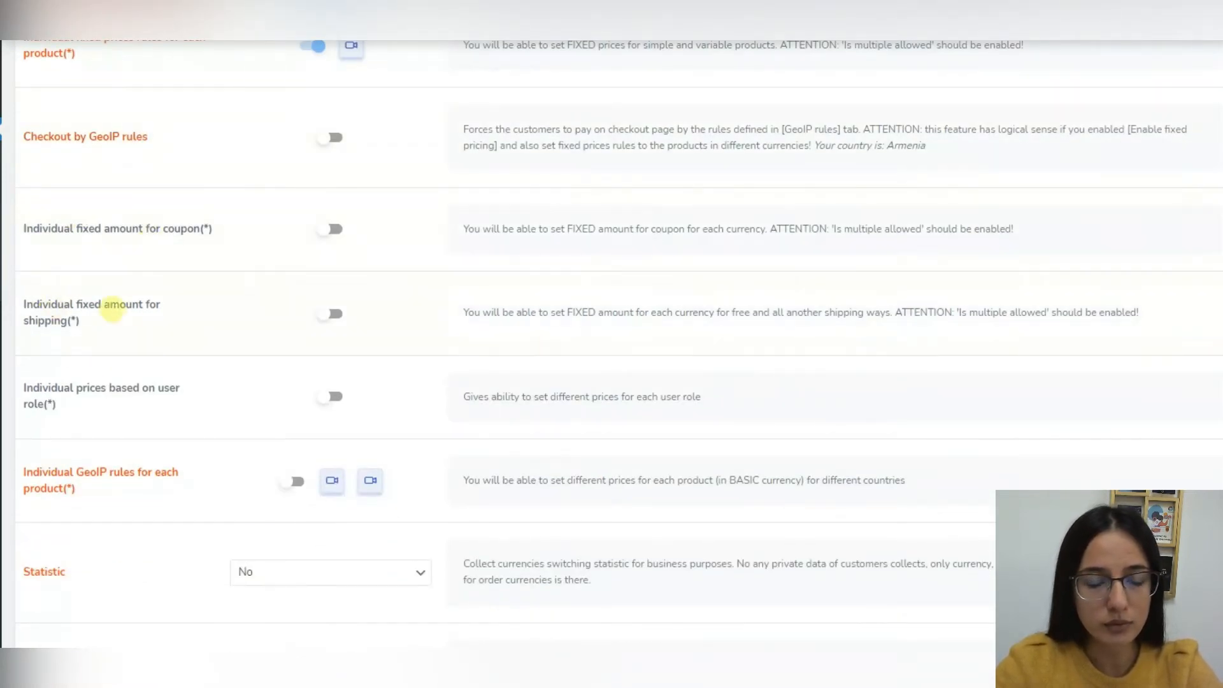
mouse_move(98, 421)
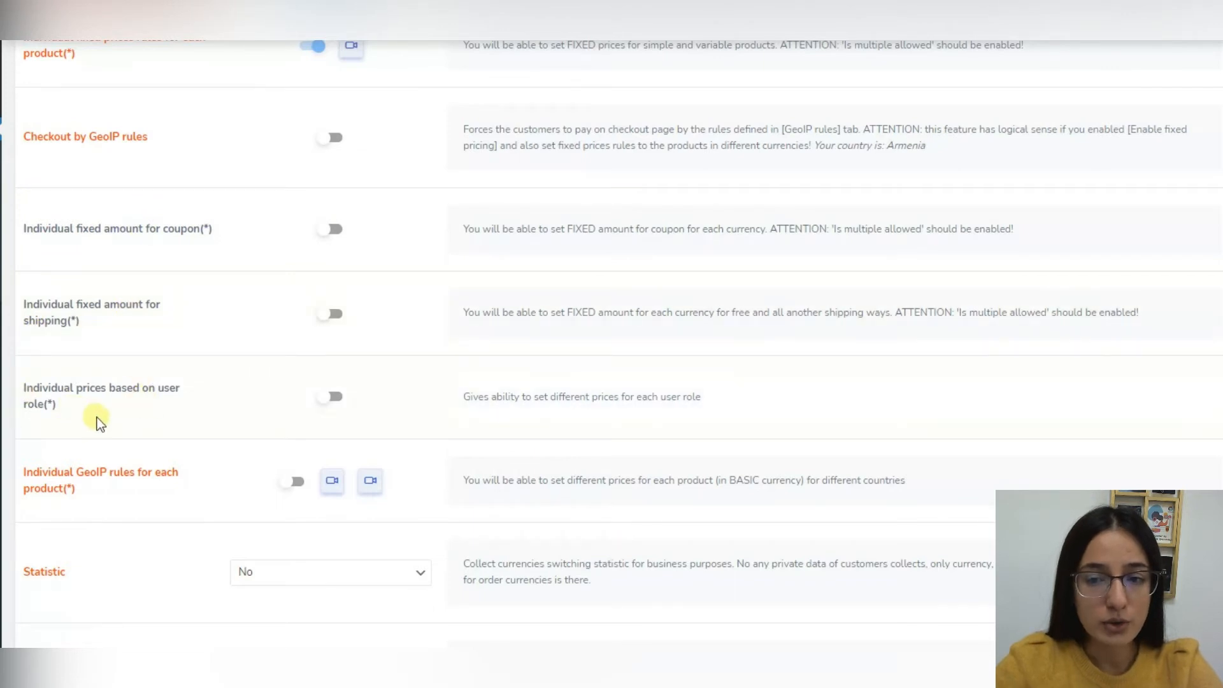
scroll(down, 3)
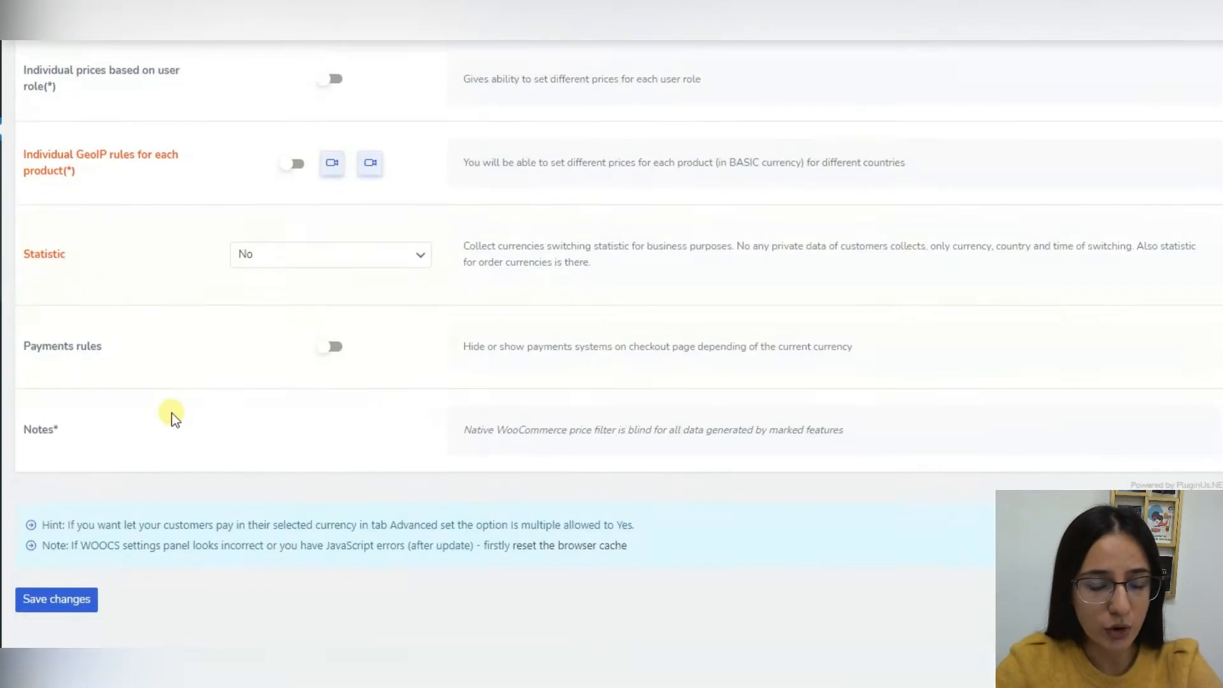
scroll(down, 3)
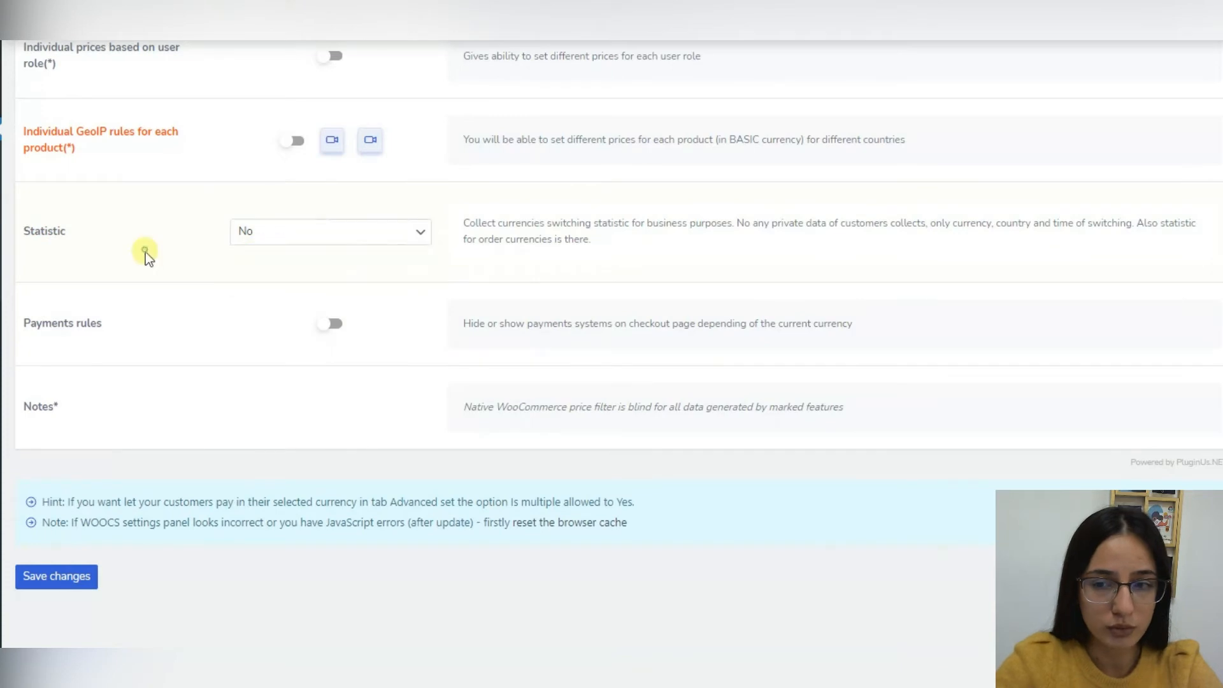
click(661, 145)
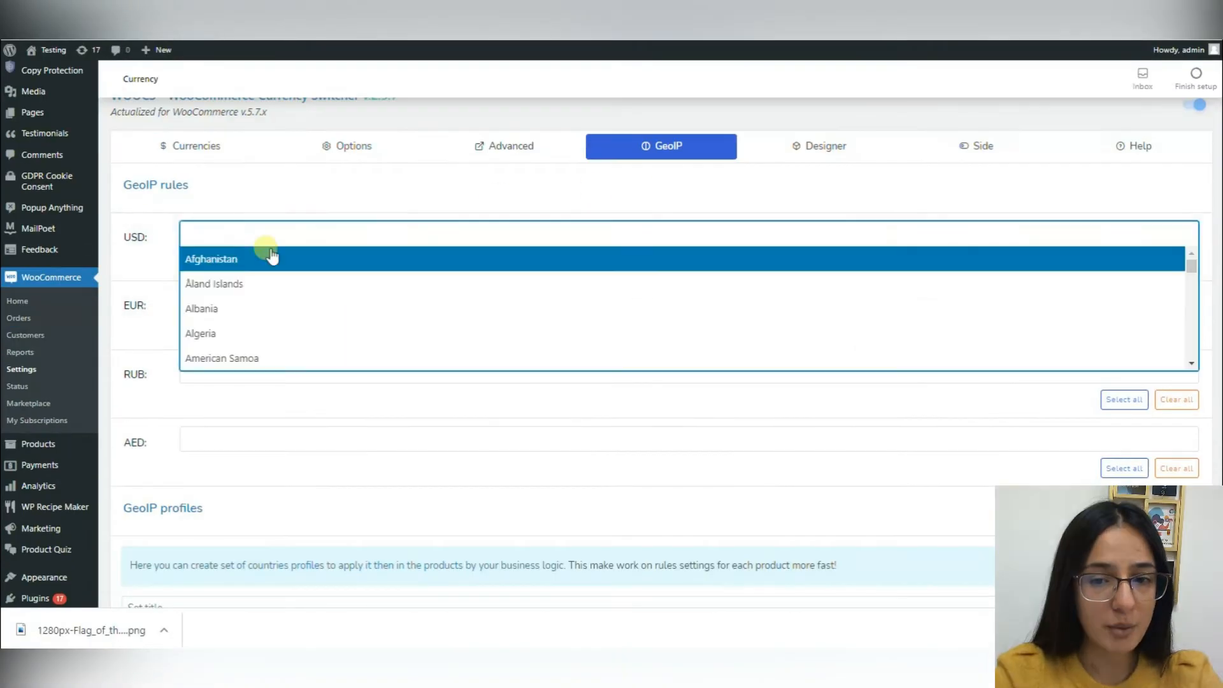
Step: Map Australia, Brazil, Canada to USD; Germany, Spain to EUR; Russia to RUB; UAE to AED
text(a)
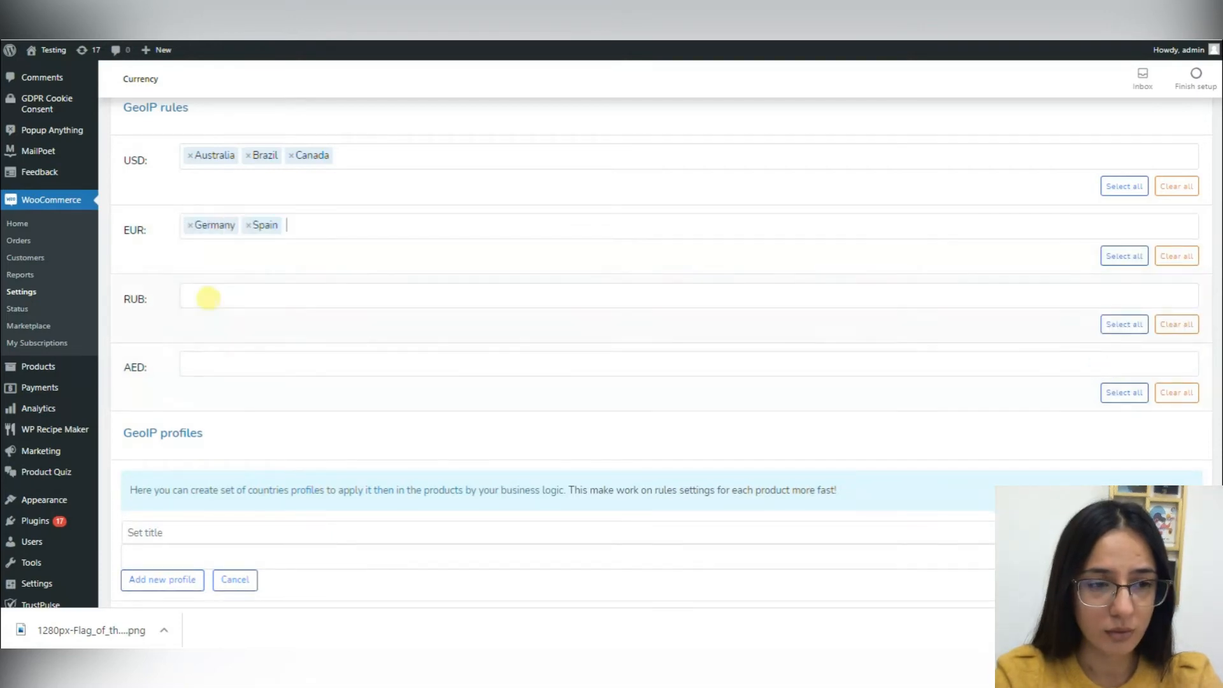
text(UNITE)
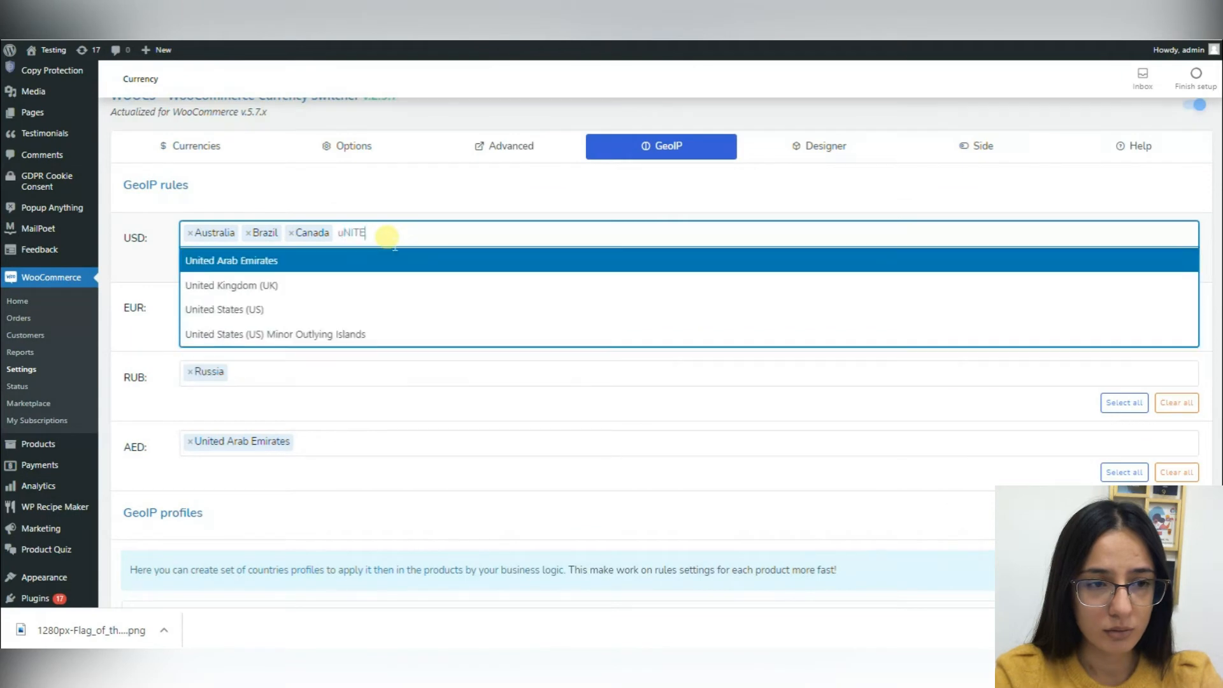
scroll(down, 3)
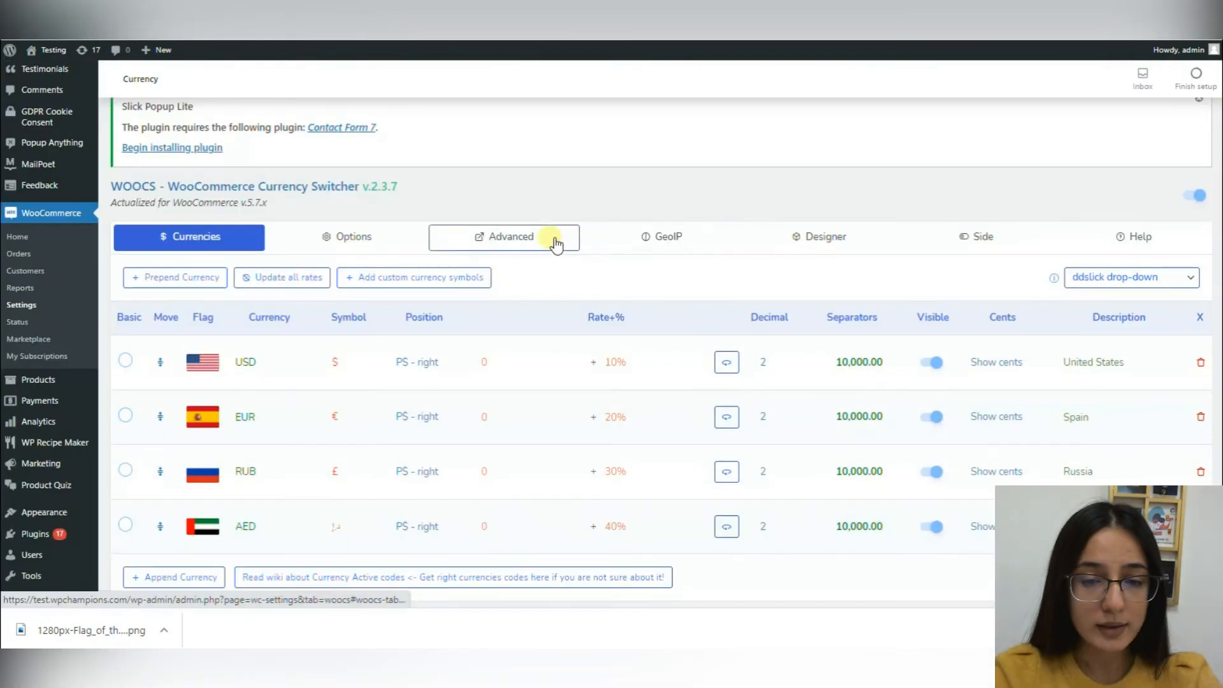
Step: Delete the [woocs sd=2] design and give a custom design a red border, width 3, radius 11
click(817, 237)
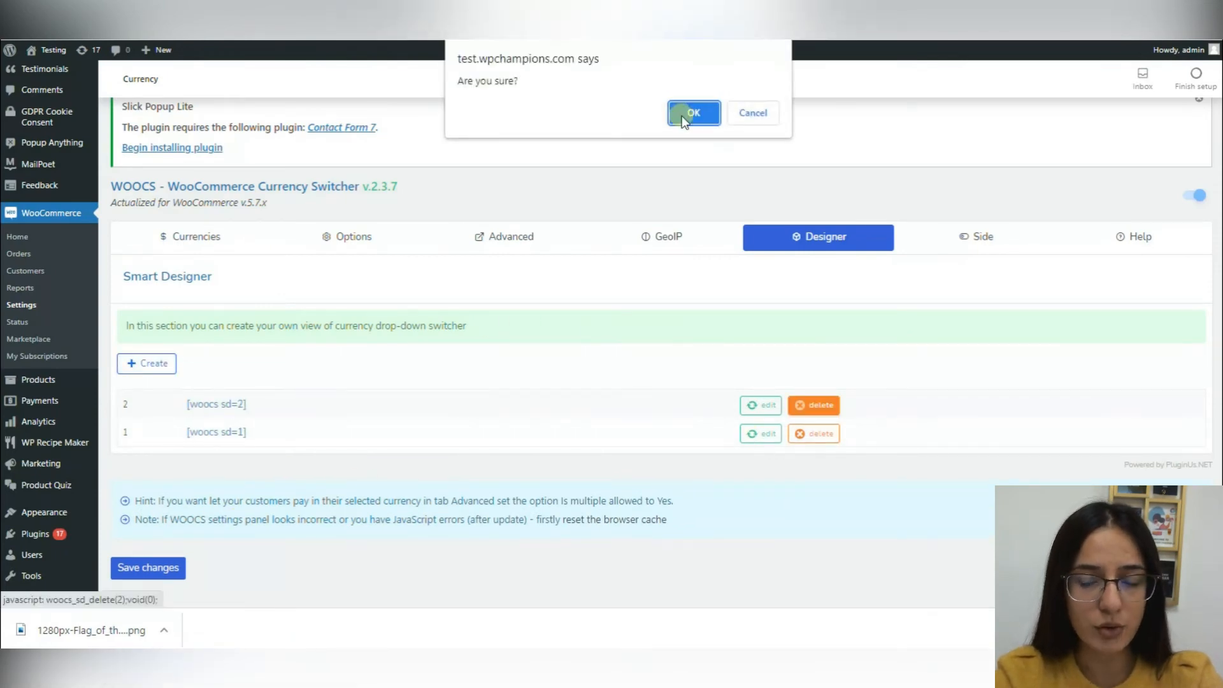
click(693, 113)
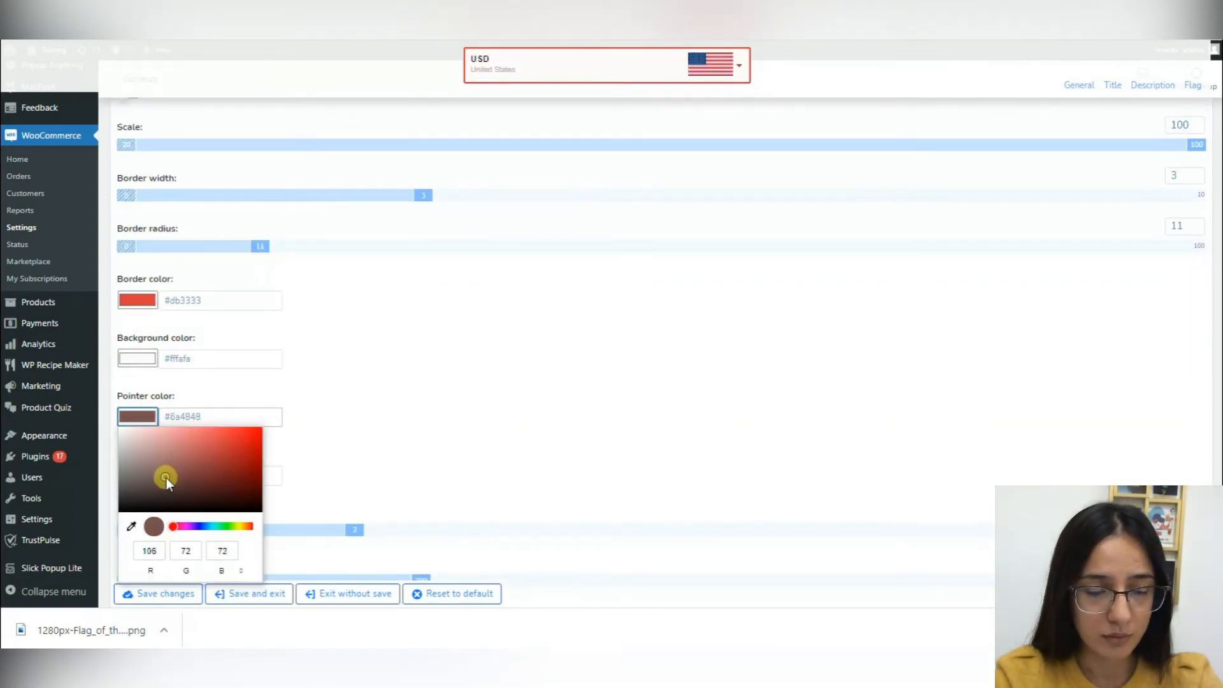
scroll(down, 3)
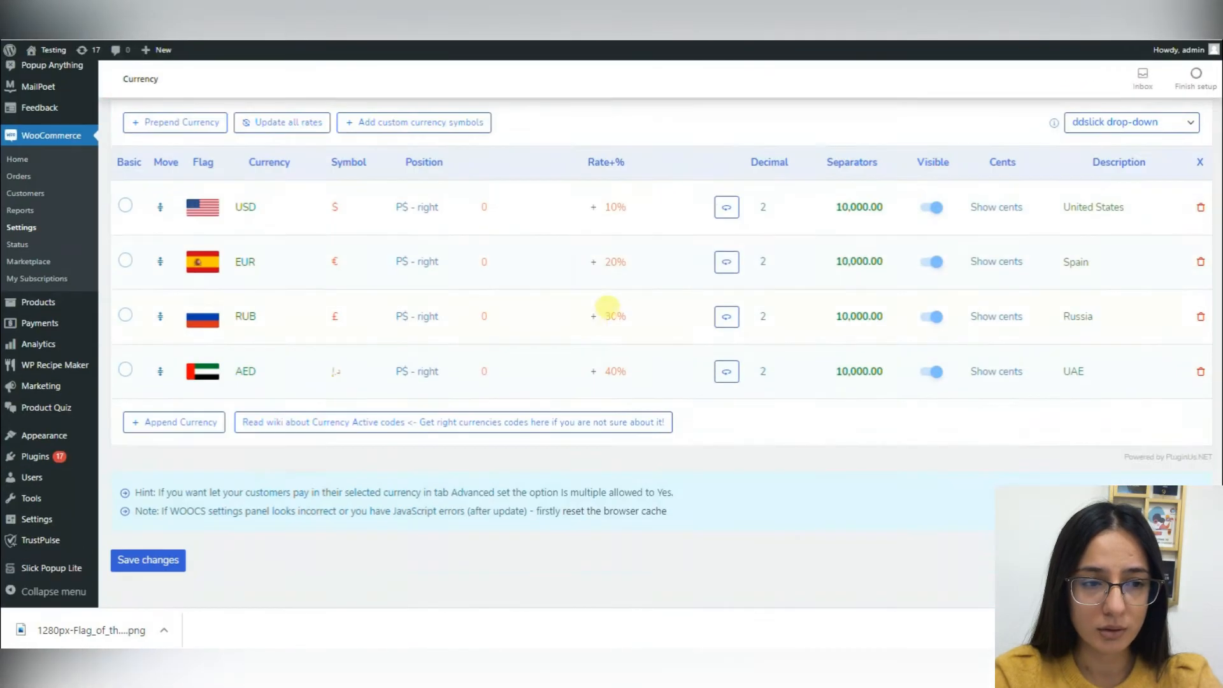
Step: View the Cotton T-shirt product on the storefront, priced 5.00$ with USD/EUR buttons
click(974, 264)
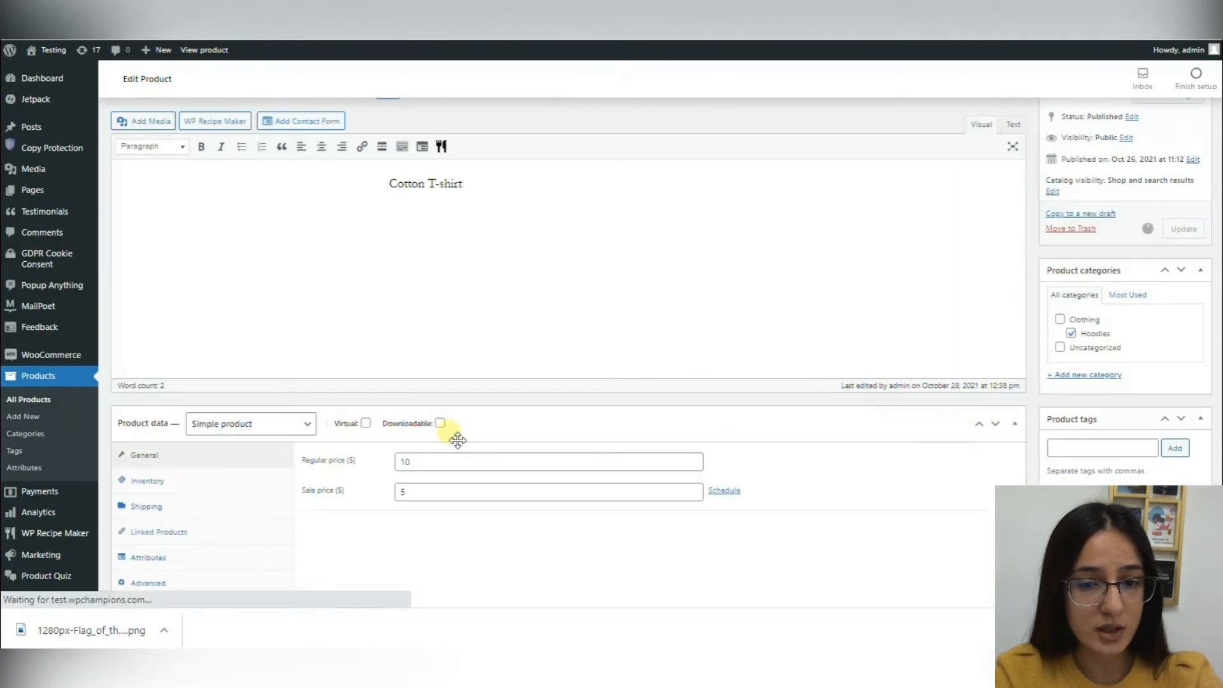
click(205, 49)
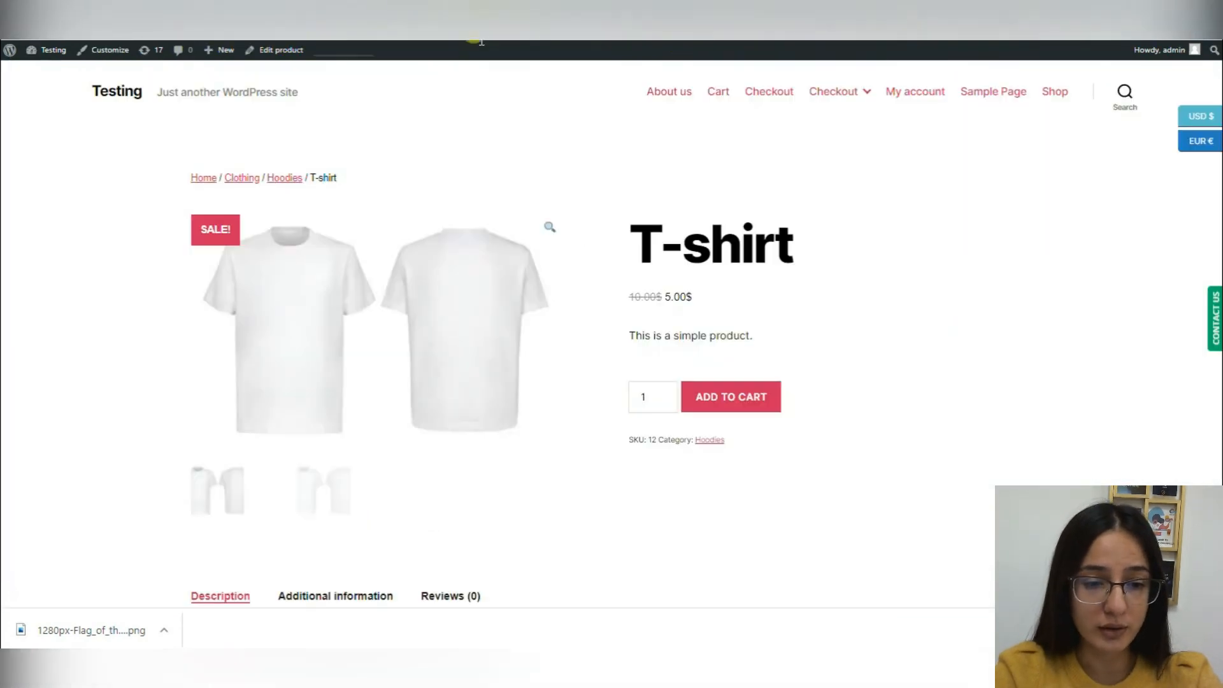